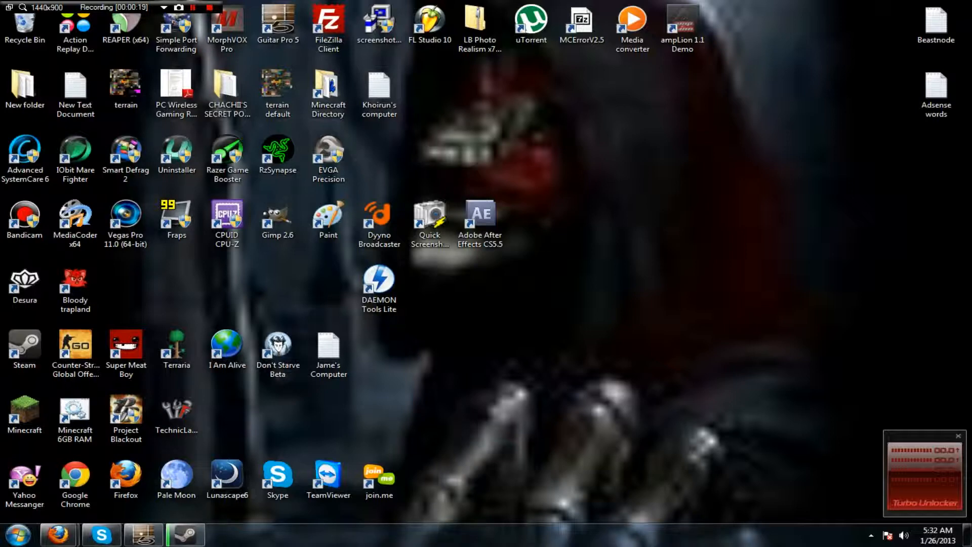
Step: Bring up the Start menu with Control Panel listed among its entries
left_click(74, 415)
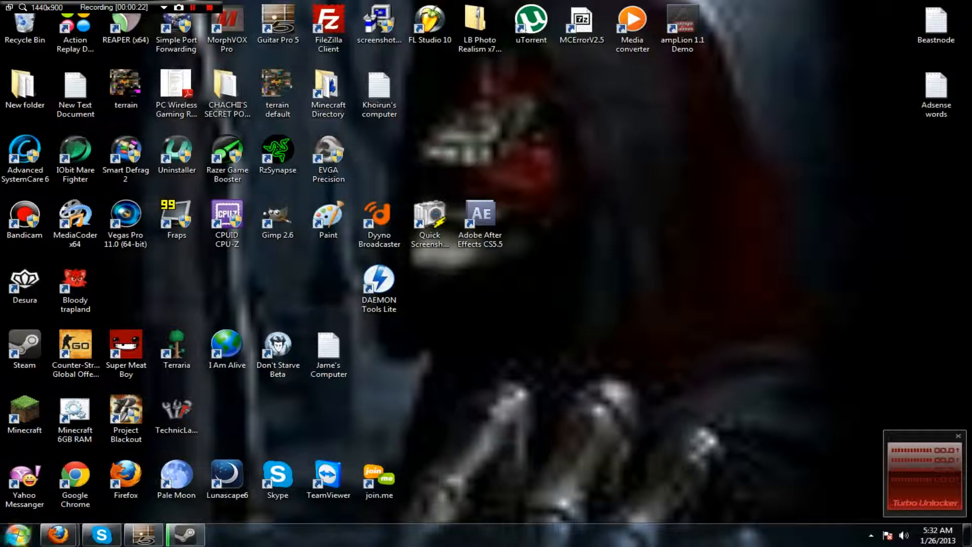
left_click(176, 479)
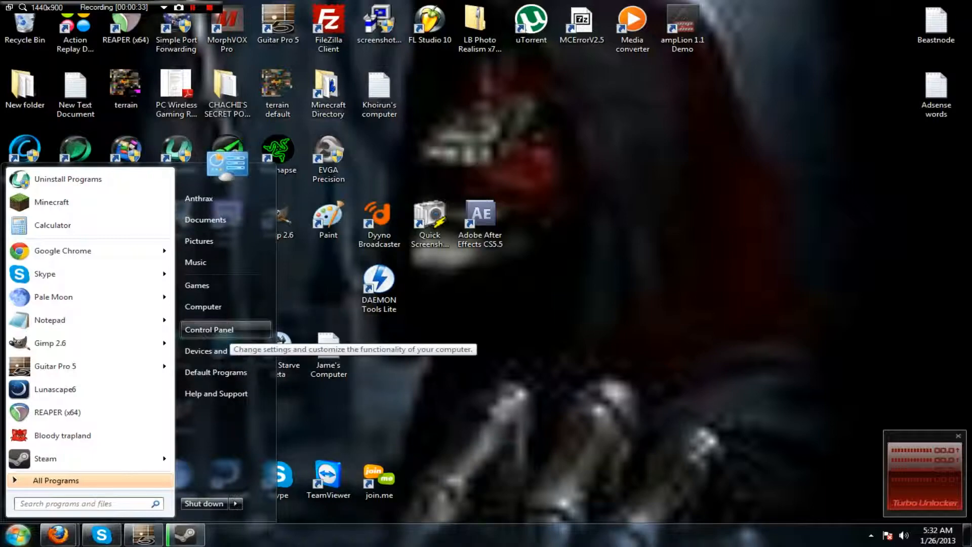
Step: Reach Device Manager via Control Panel > System and Security > System
left_click(208, 329)
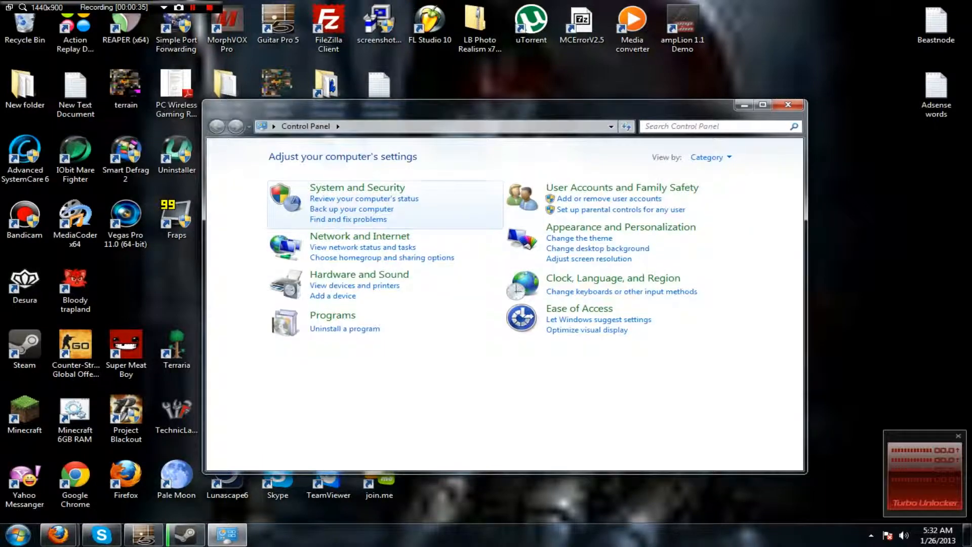
left_click(357, 187)
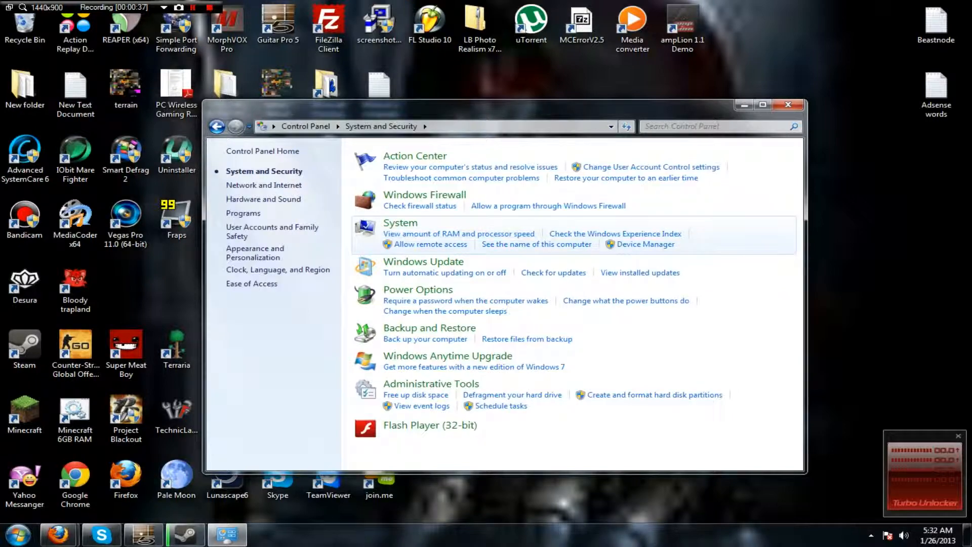
left_click(400, 223)
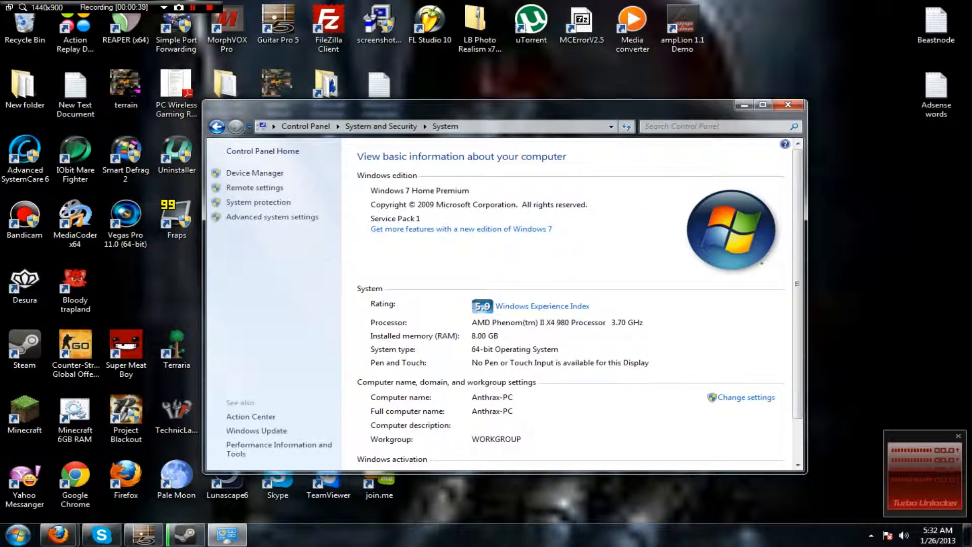
left_click(255, 172)
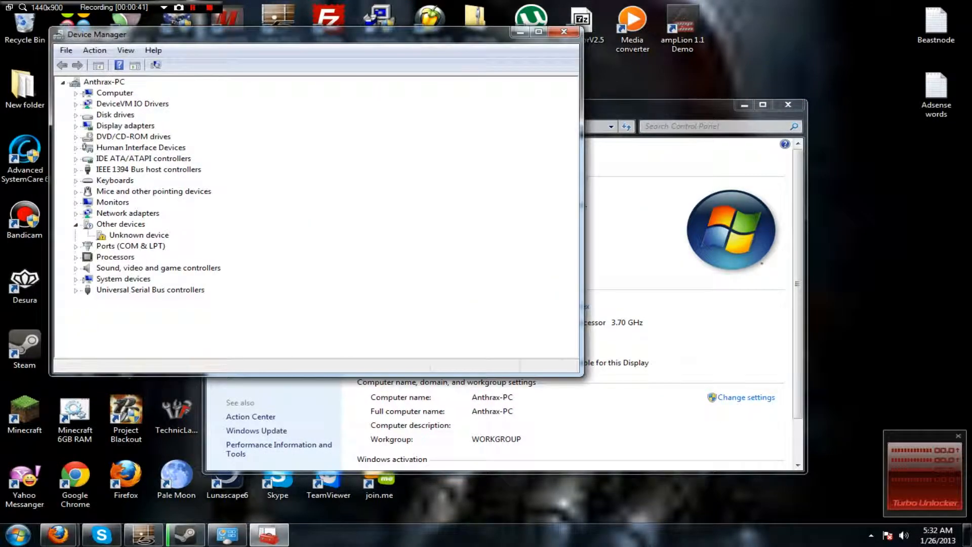
Step: Uninstall the Unknown device so it leaves the list, then close the windows
double_click(138, 234)
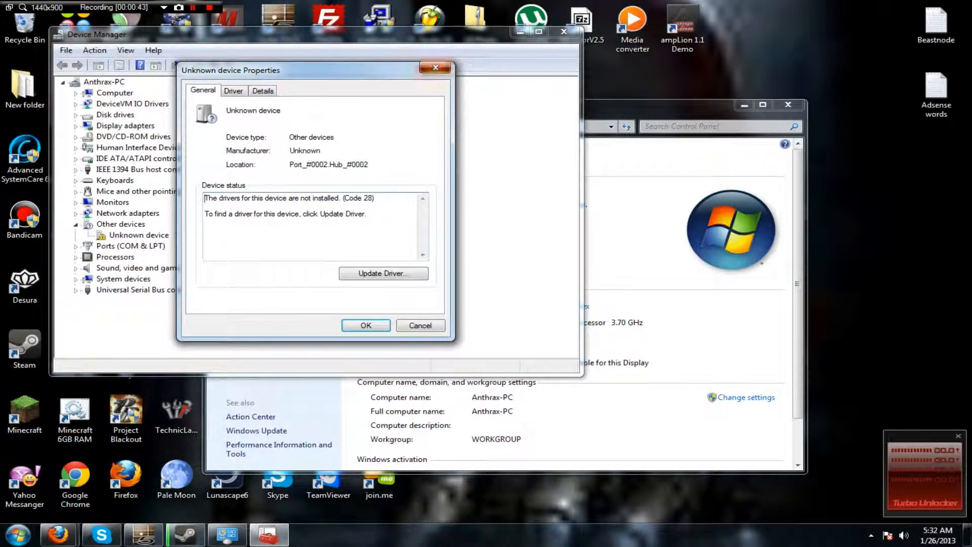
right_click(138, 234)
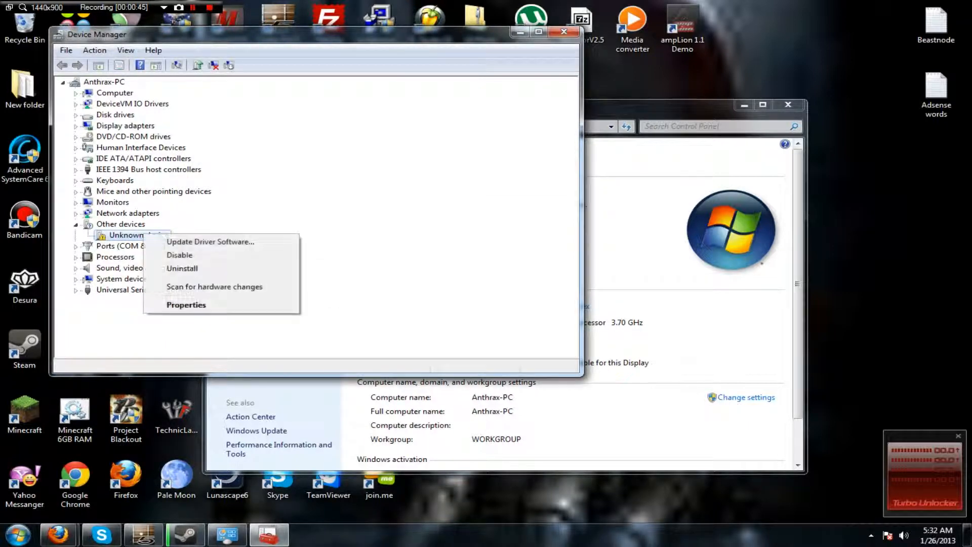
mouse_move(181, 267)
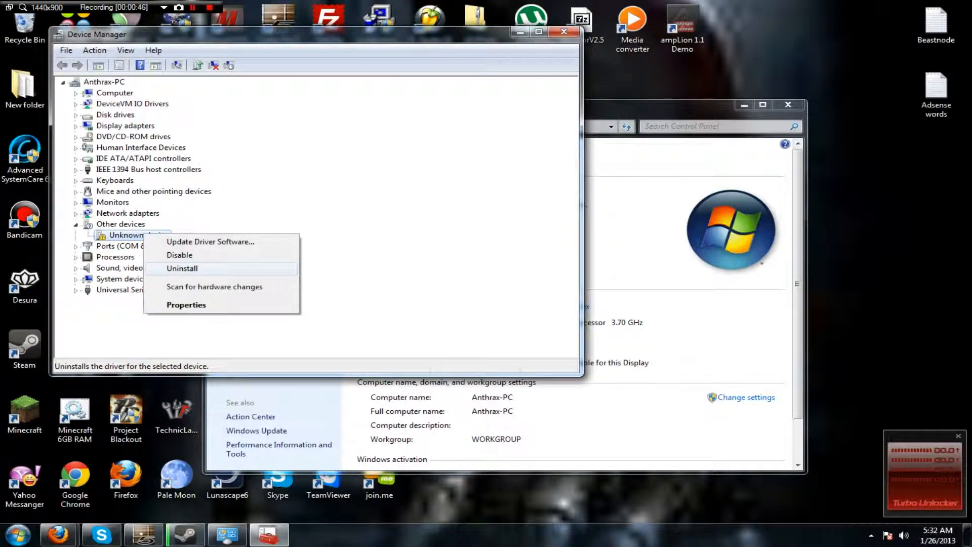
left_click(182, 268)
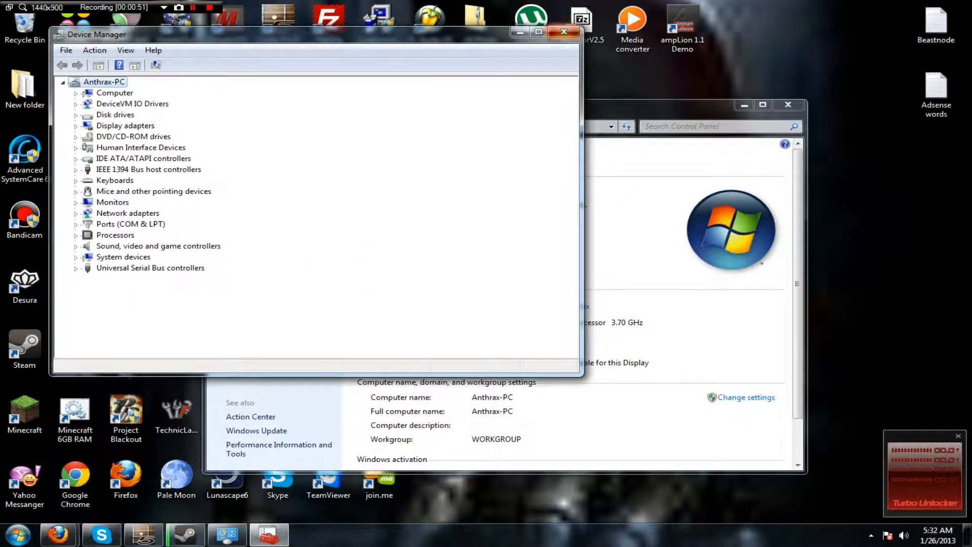
left_click(563, 31)
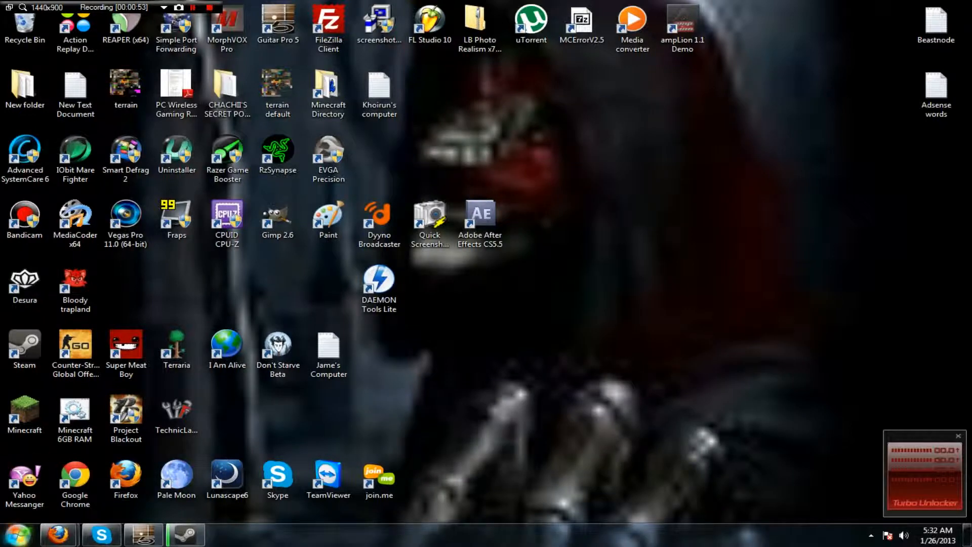
Step: Search 'device manager' to reopen Device Manager, then bring Firefox to the front
left_click(18, 533)
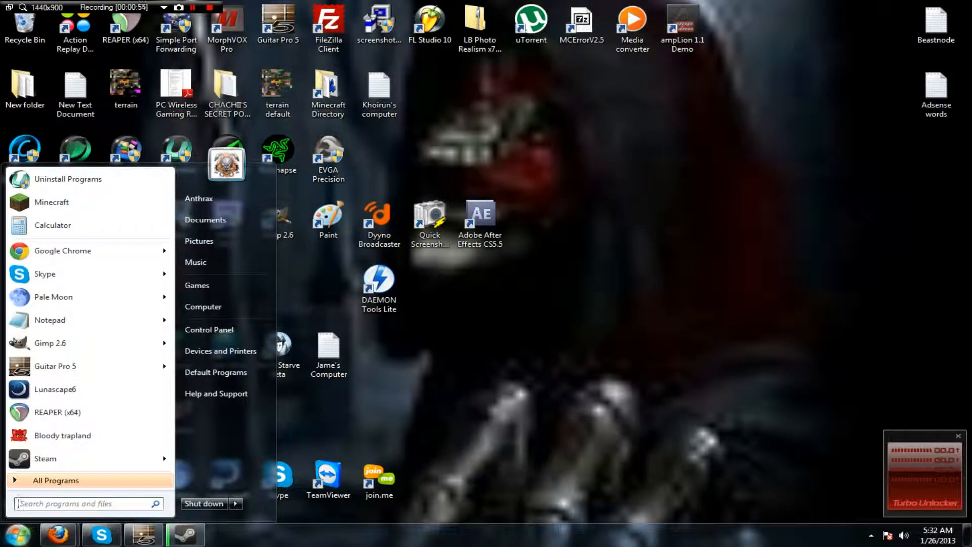
type("device manager")
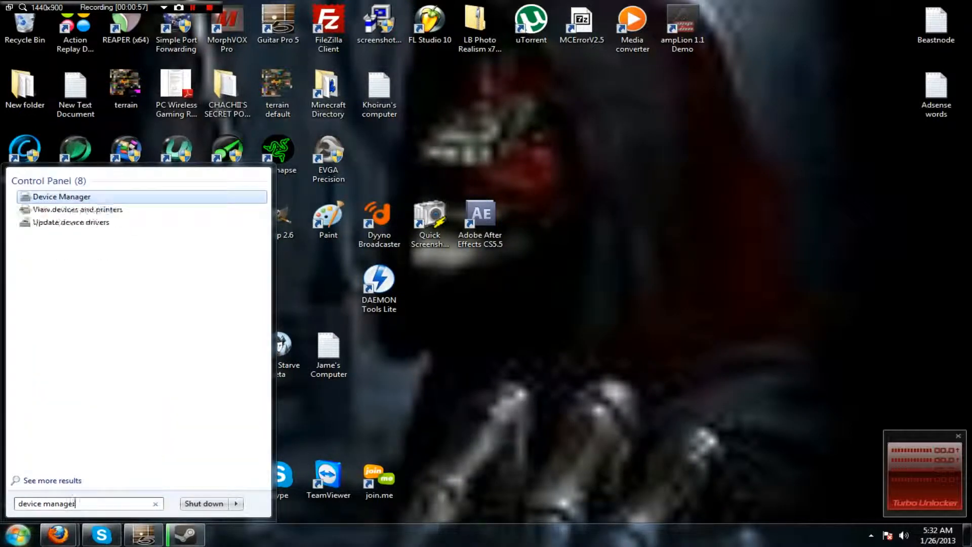
left_click(62, 196)
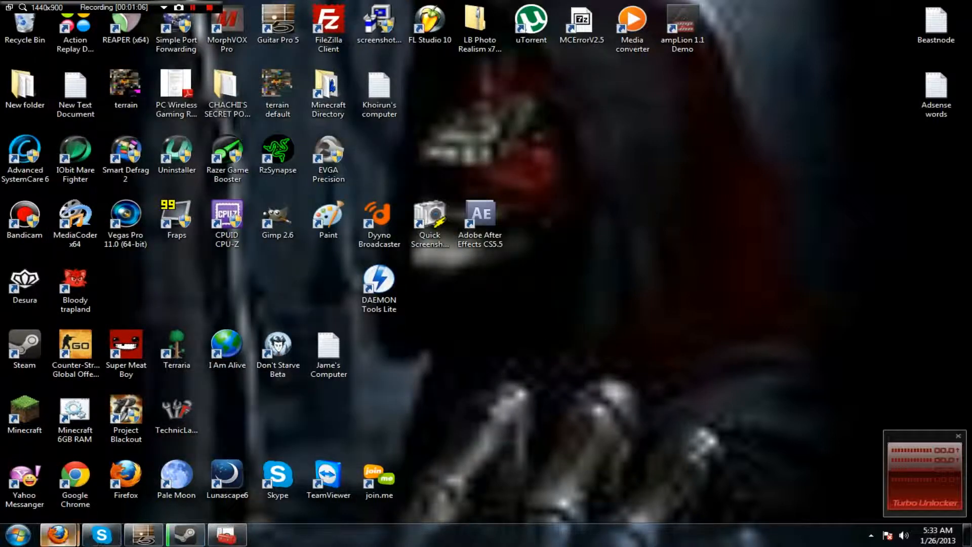
left_click(59, 535)
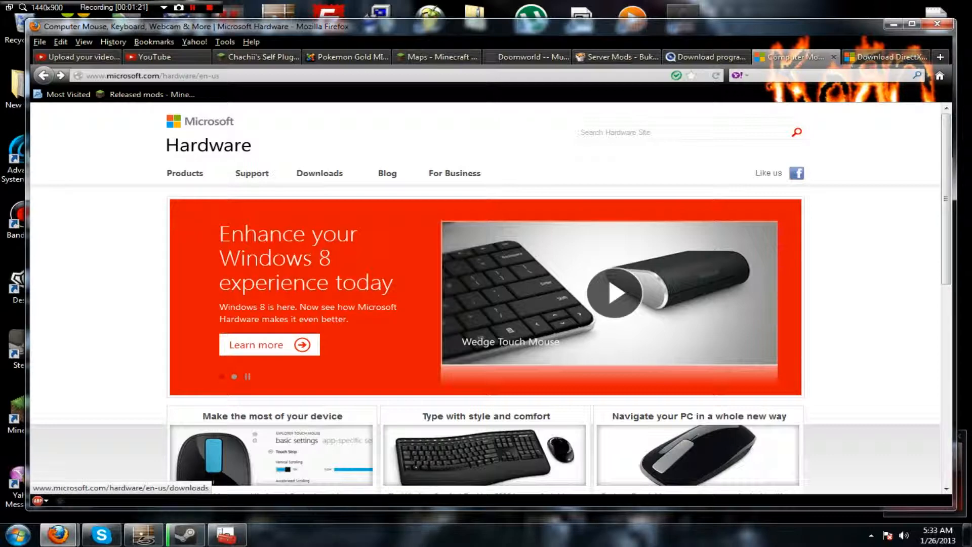
Step: Reach the Xbox 360 Wireless Controller for Windows page under Gaming downloads
left_click(319, 173)
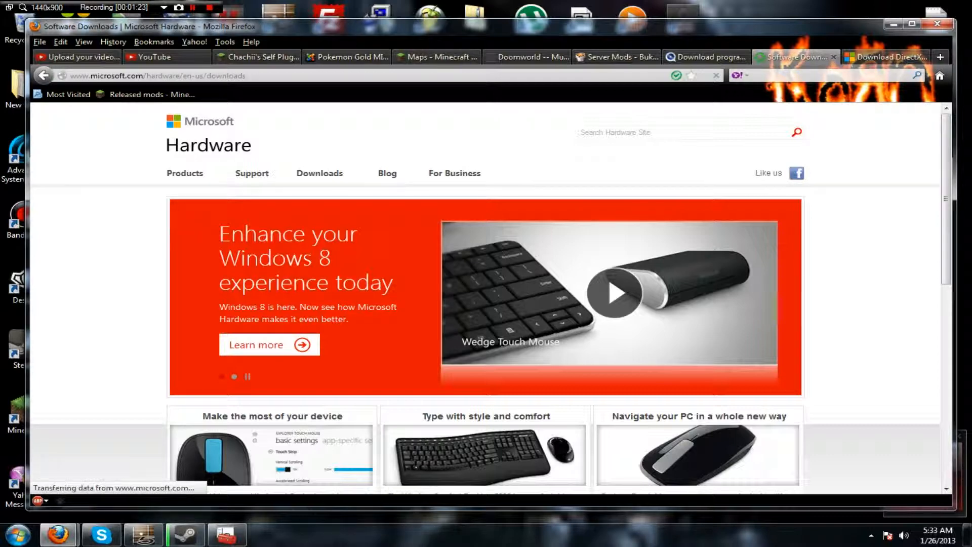
scroll("down", 3)
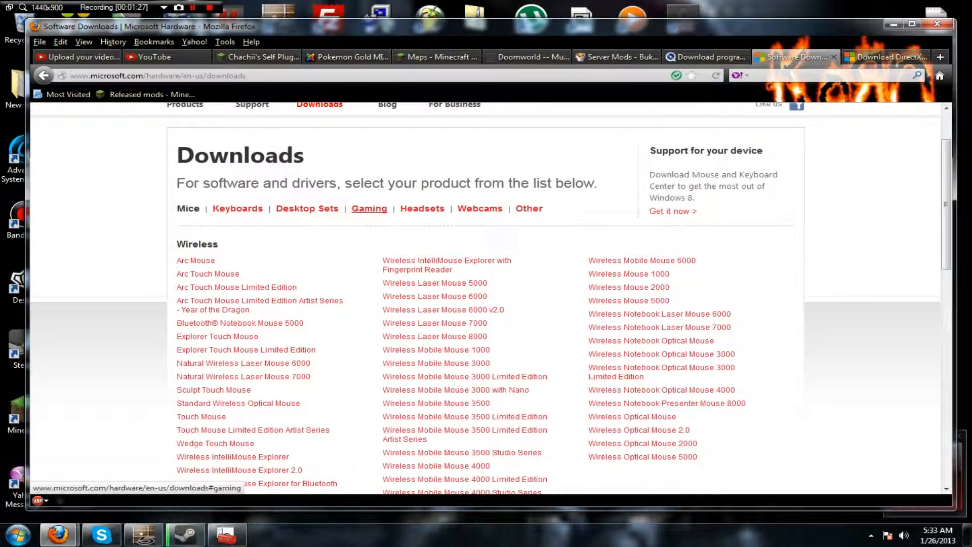
left_click(369, 208)
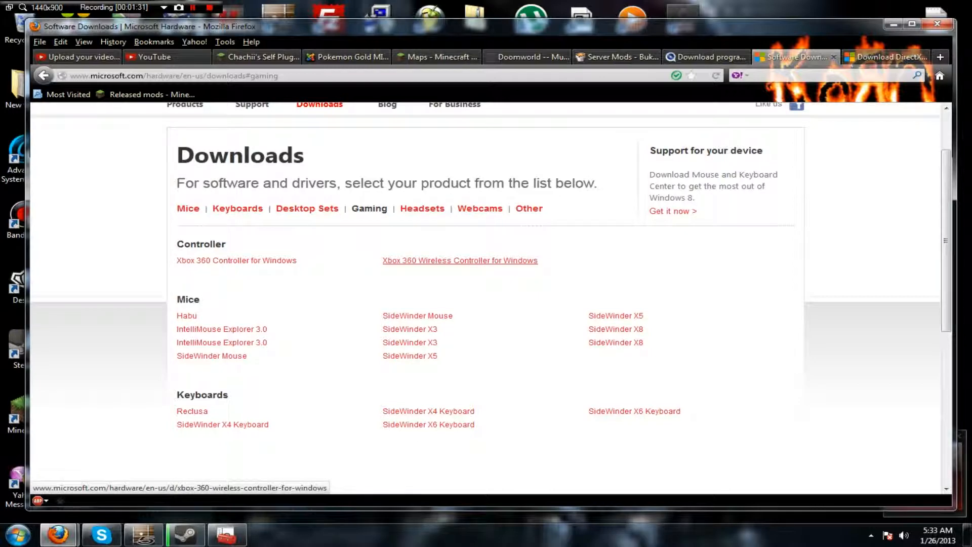
left_click(460, 261)
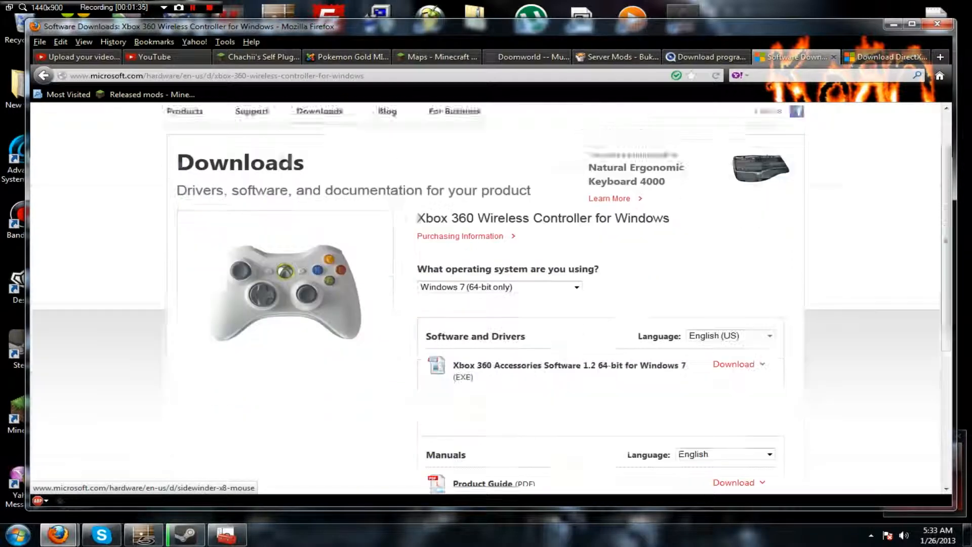
Step: Set the operating system to Windows 7 (64-bit only) and bring up the Start menu
left_click(499, 287)
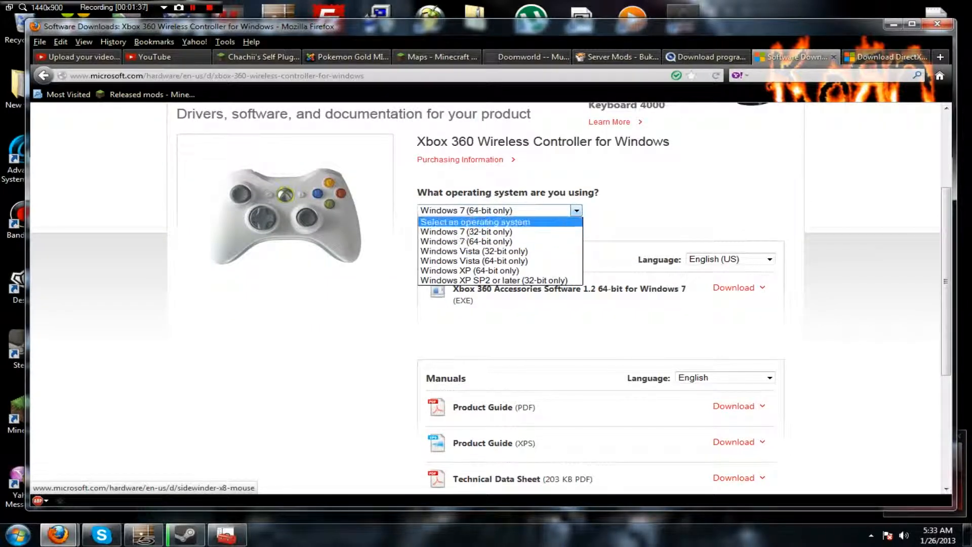
left_click(466, 241)
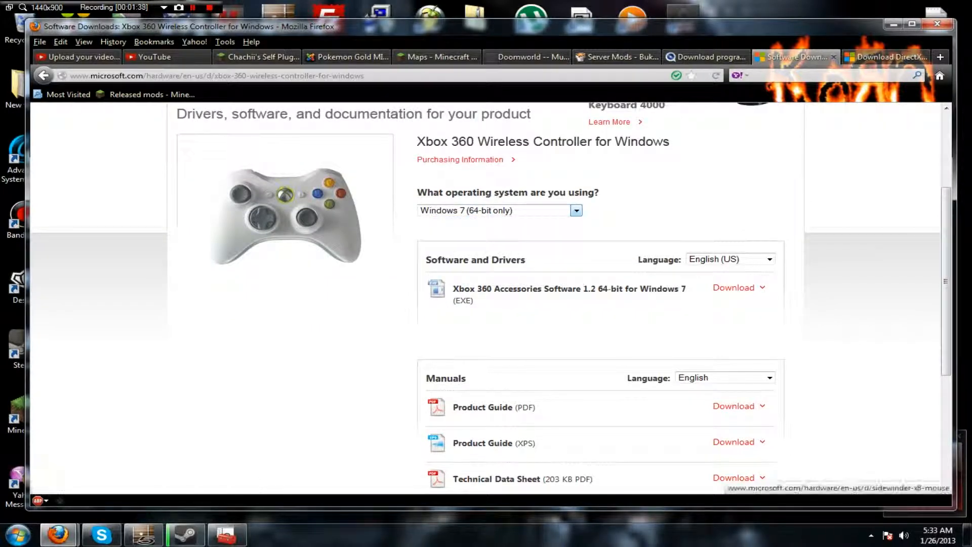
left_click(18, 532)
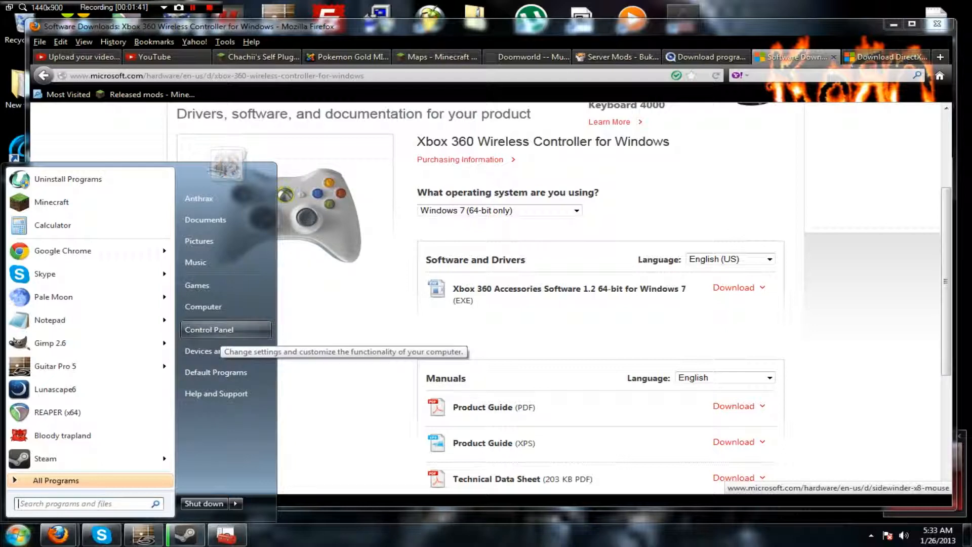
Step: Reach Device Manager via Control Panel > System
left_click(209, 329)
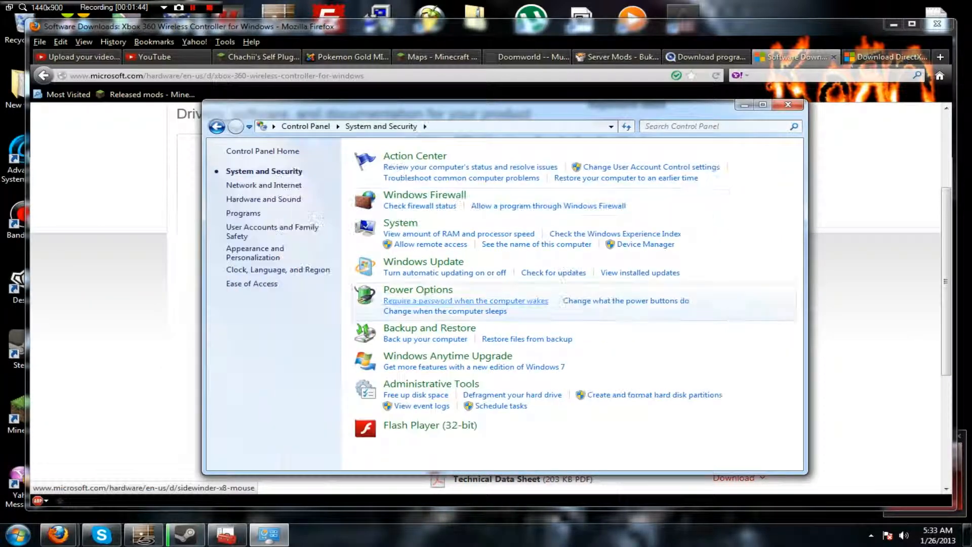
left_click(401, 223)
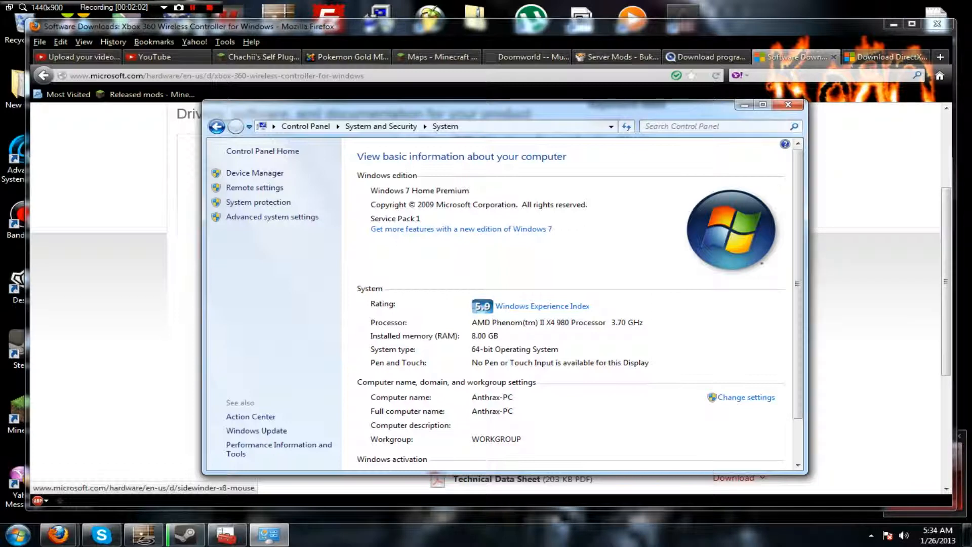
left_click(788, 104)
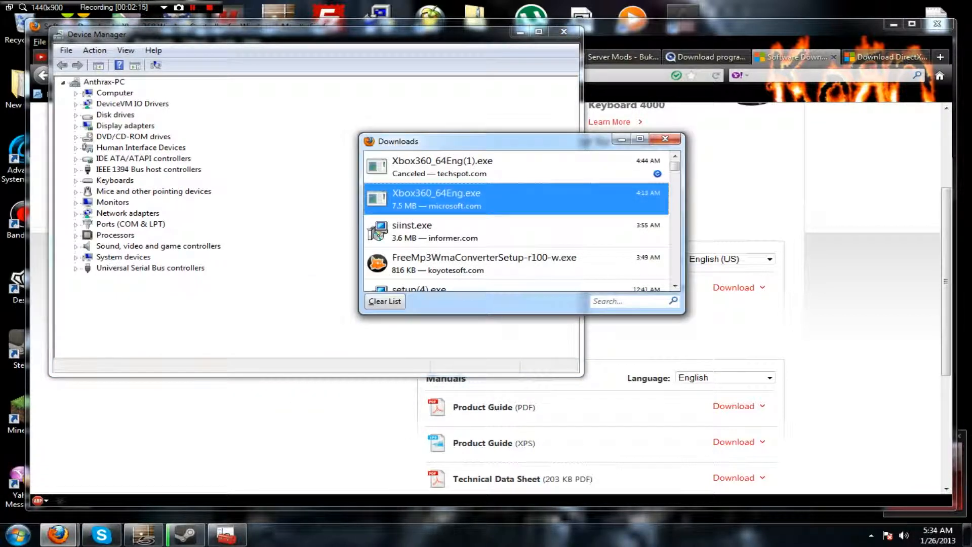
Step: Launch the downloaded Xbox360_64Eng.exe installer and confirm running it
double_click(435, 198)
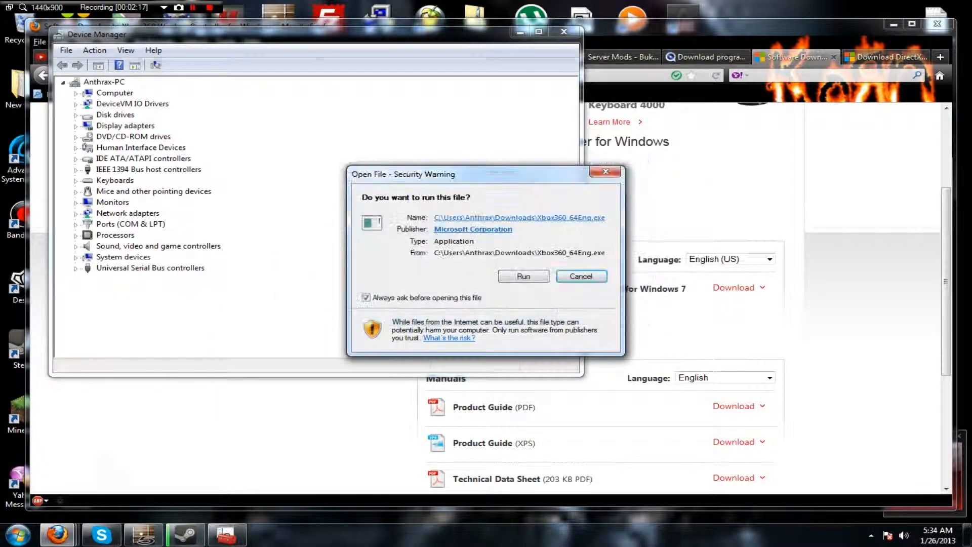
left_click(523, 276)
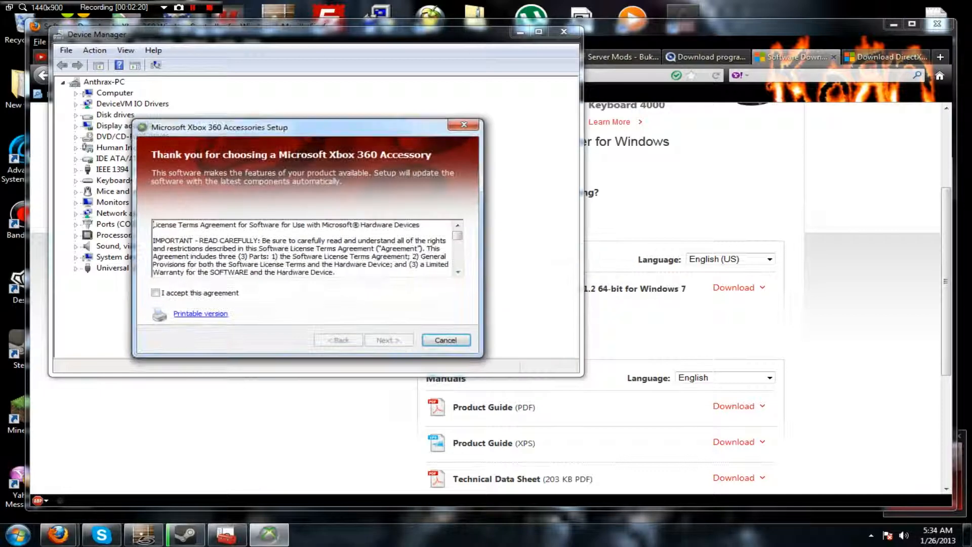
Step: Accept the license agreement and install the Xbox 360 Accessories software to the finish
left_click(156, 292)
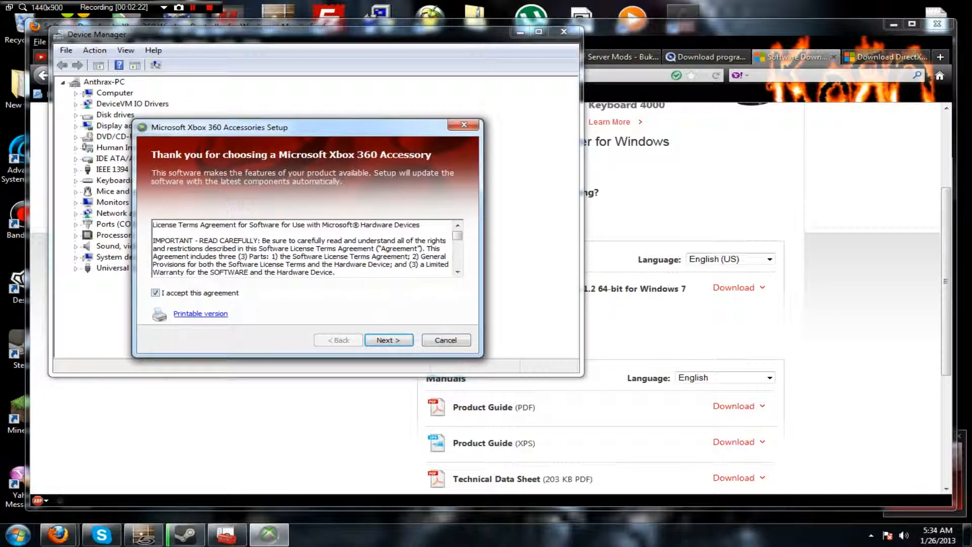
left_click(388, 340)
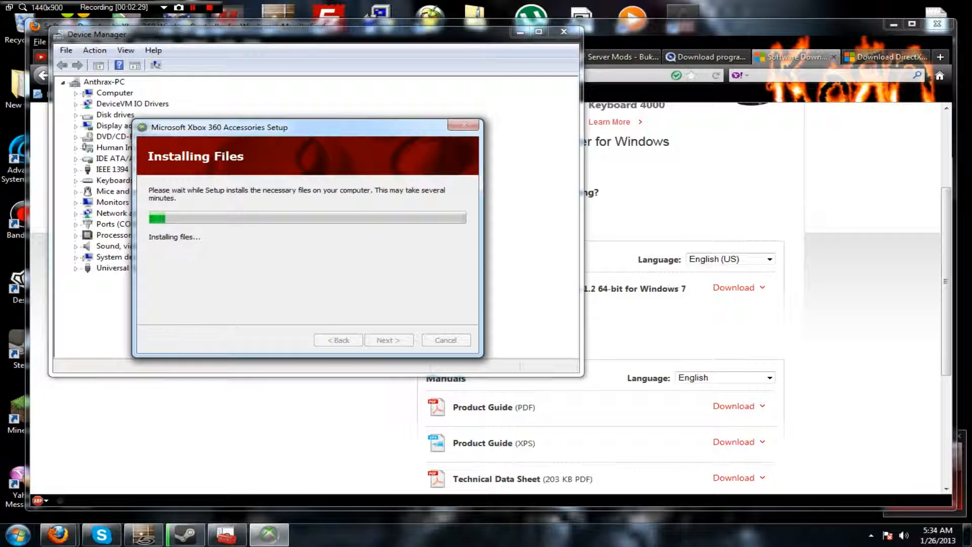
left_click(65, 81)
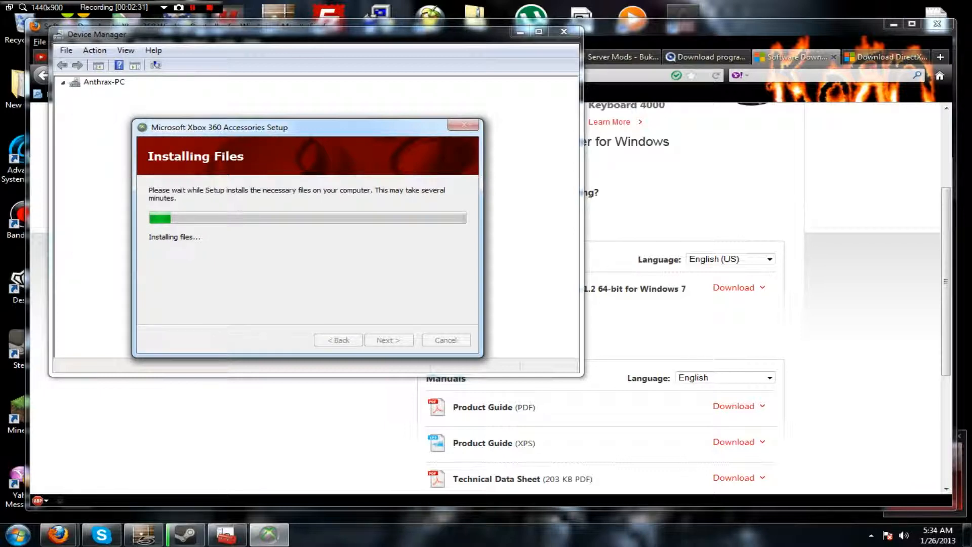
left_click(64, 81)
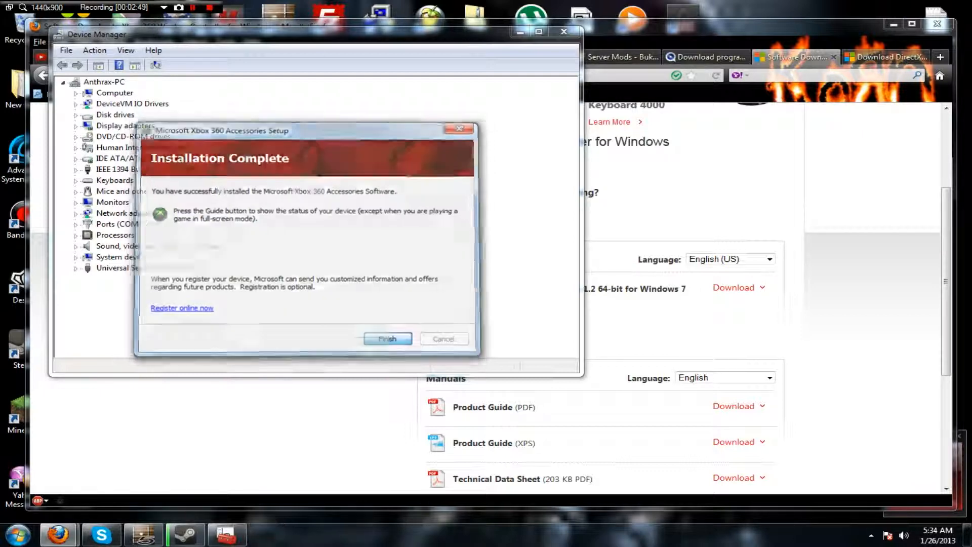
left_click(387, 338)
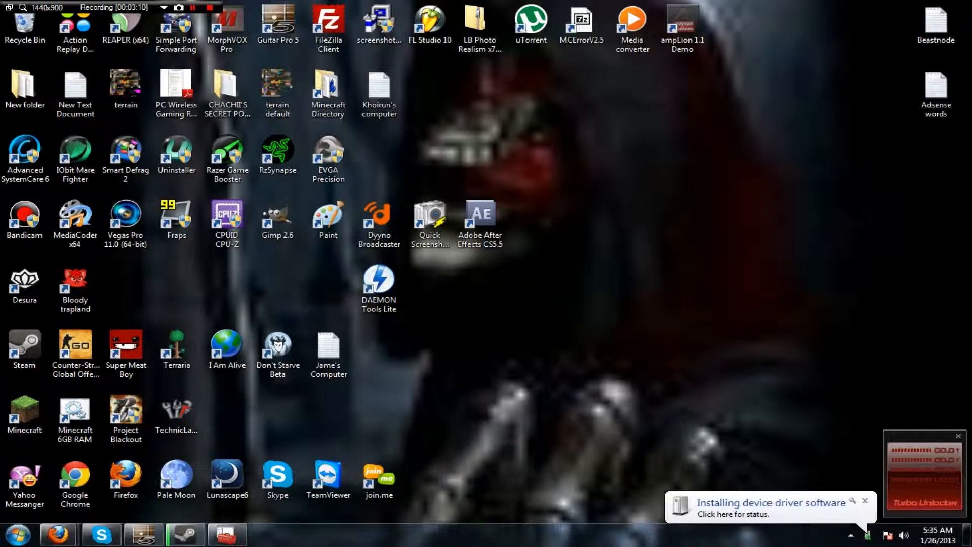
Step: Bring Device Manager back into view and start updating the Unknown device's driver
left_click(767, 507)
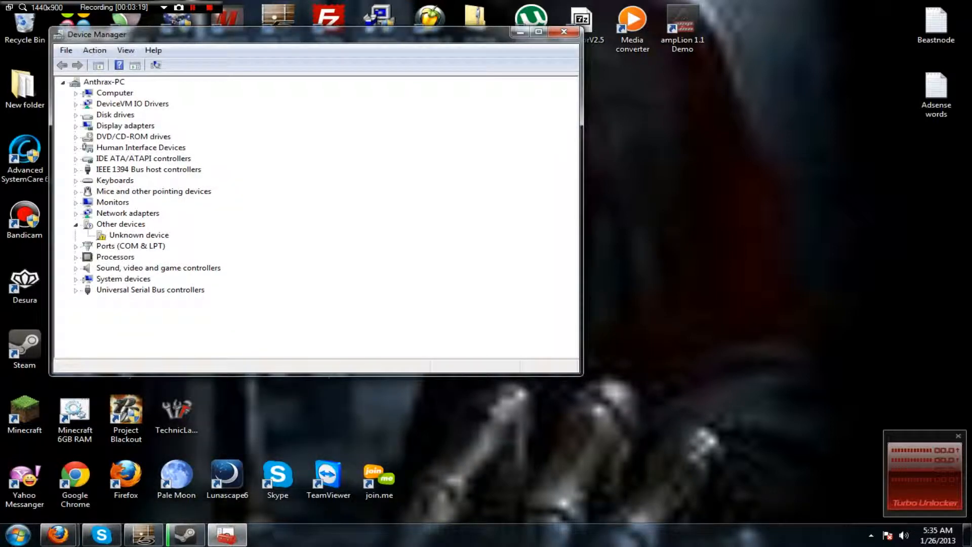
left_click(139, 234)
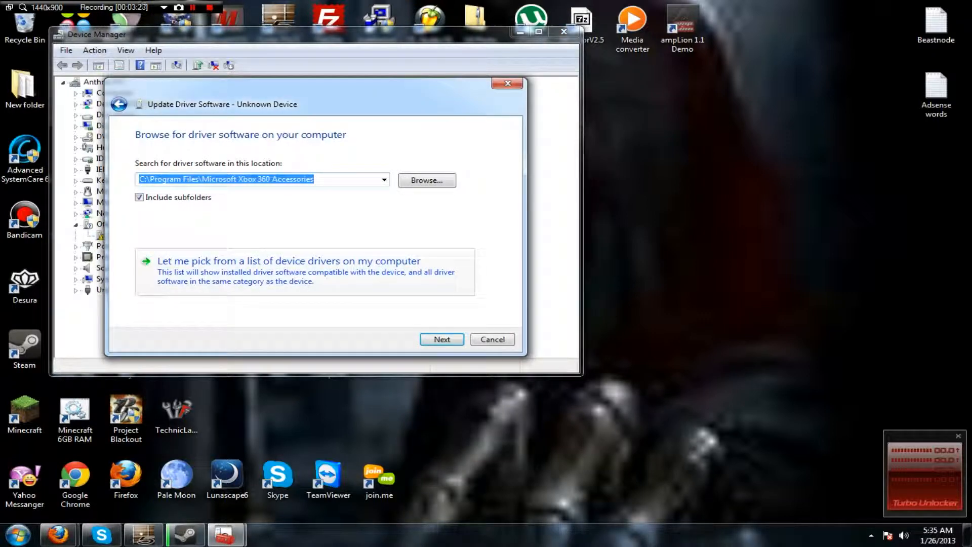
Step: Pick from a list of drivers with the Microsoft Common Controller For Windows Class hardware type
left_click(289, 260)
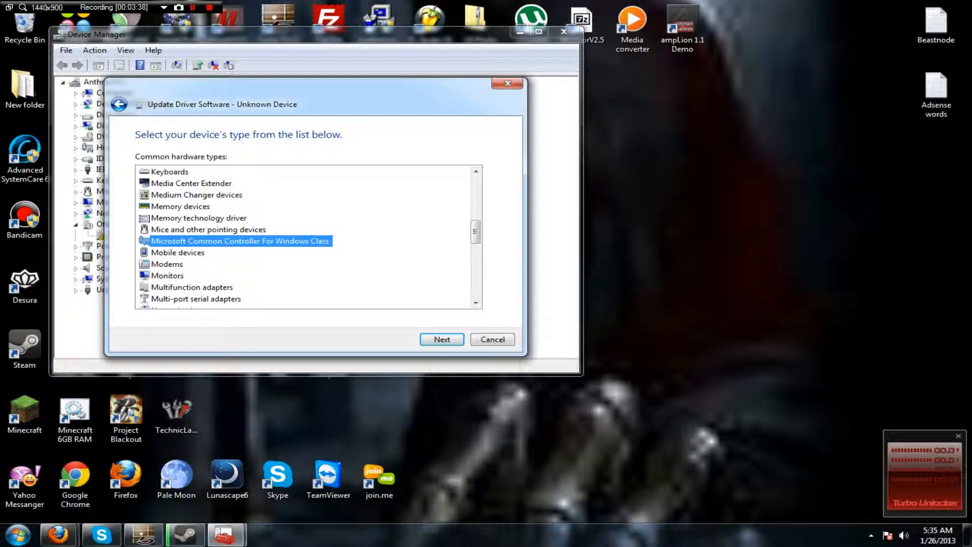
left_click(442, 340)
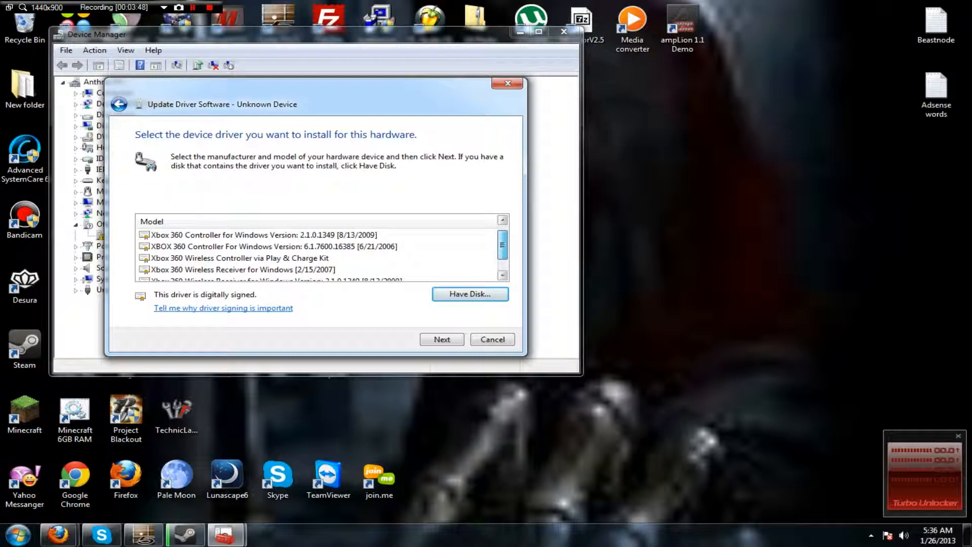
left_click(264, 234)
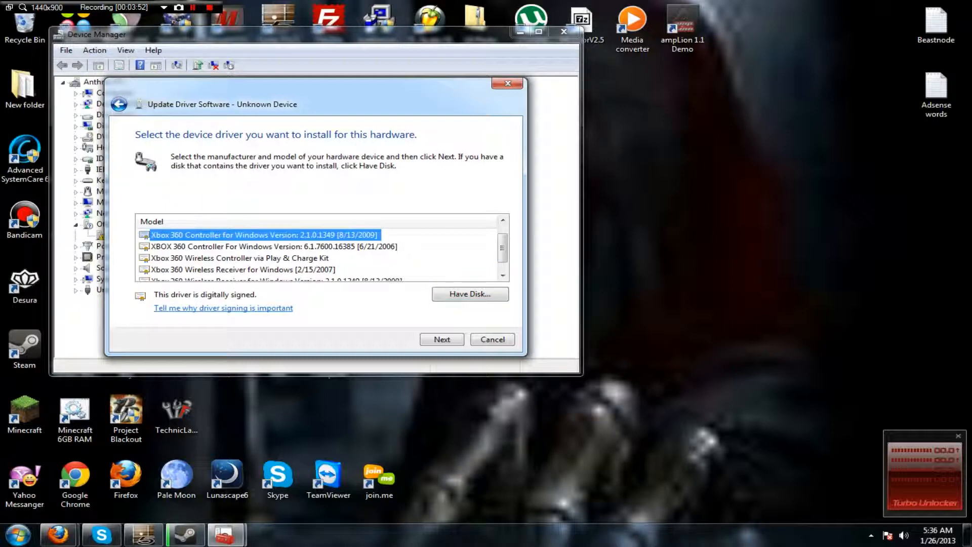
Step: Choose among the listed Xbox 360 models and bring up installing a driver from disk
left_click(273, 246)
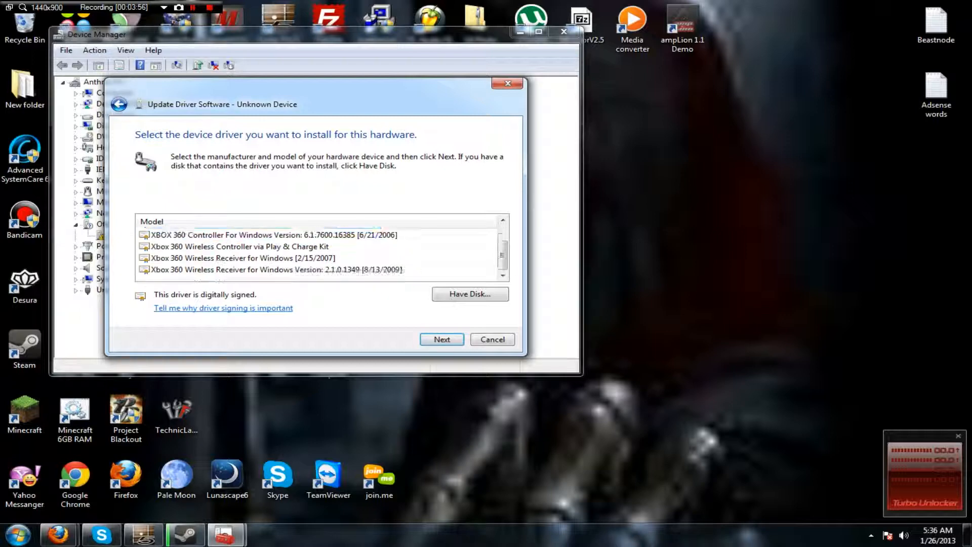
left_click(263, 246)
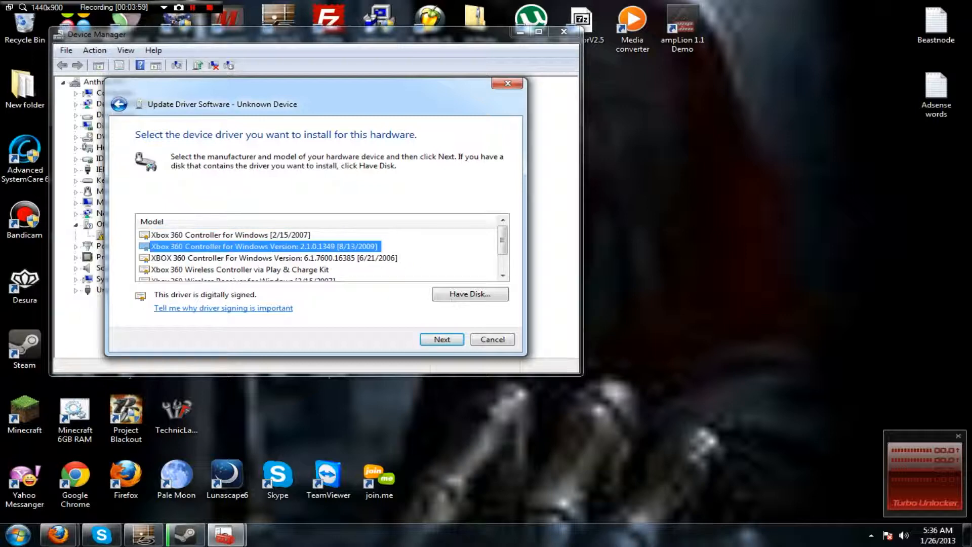
left_click(469, 294)
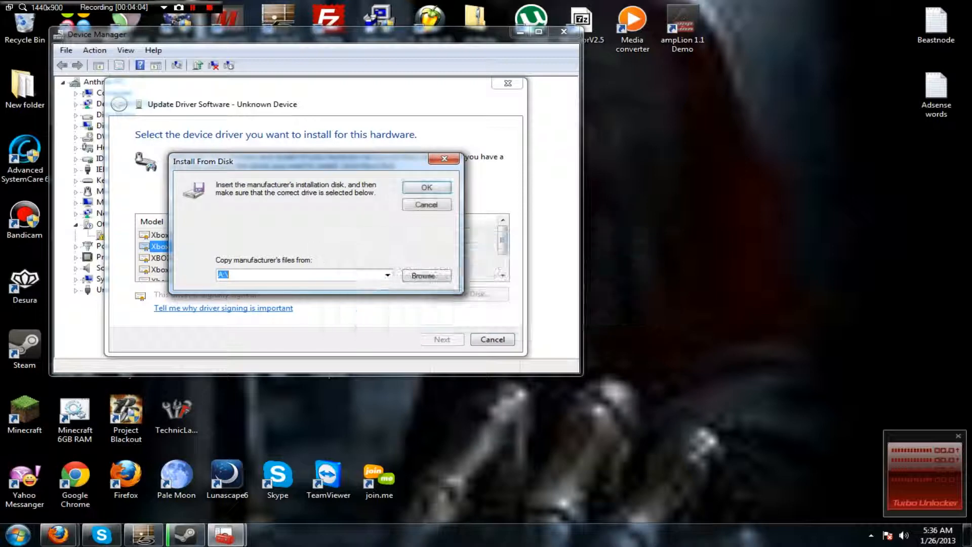
Step: Browse into C:\Program Files for the driver file
left_click(422, 276)
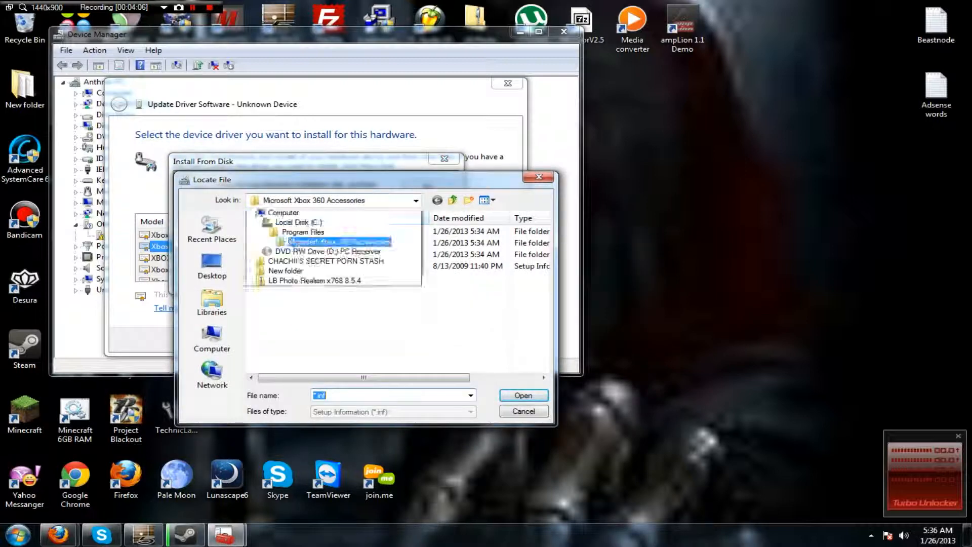
double_click(298, 222)
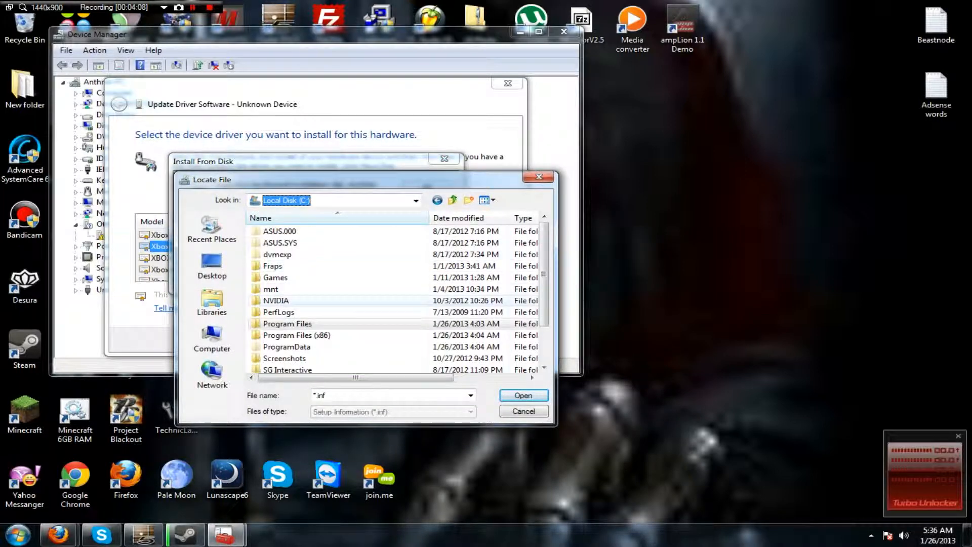
left_click(415, 200)
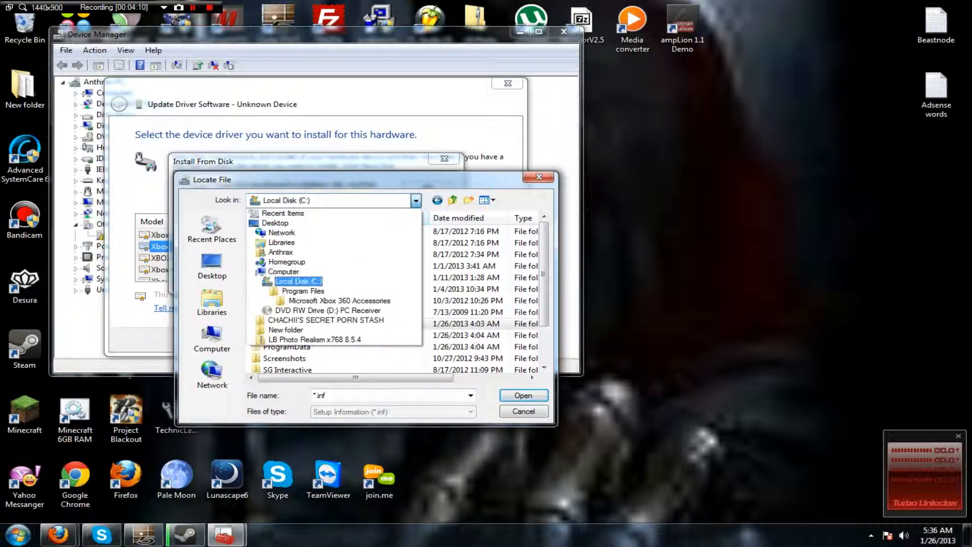
left_click(298, 281)
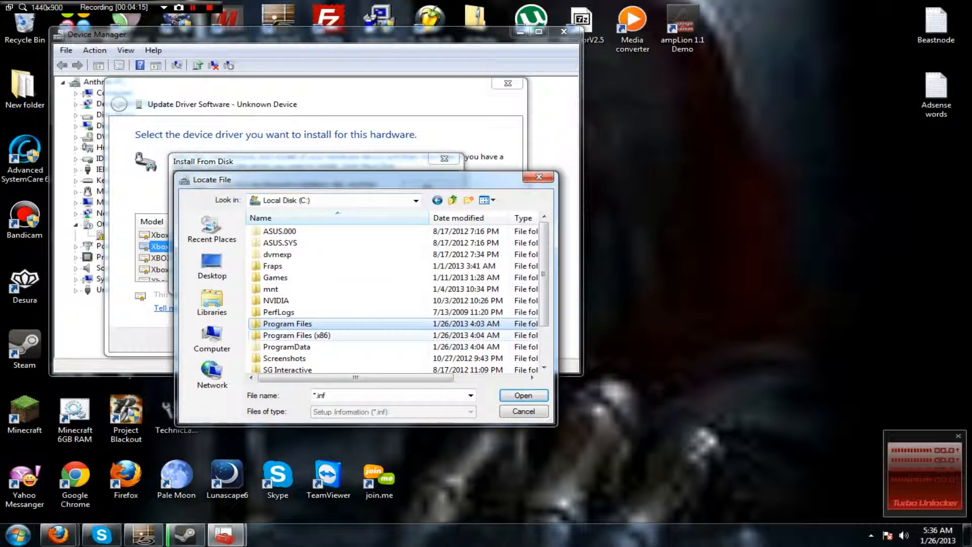
double_click(286, 323)
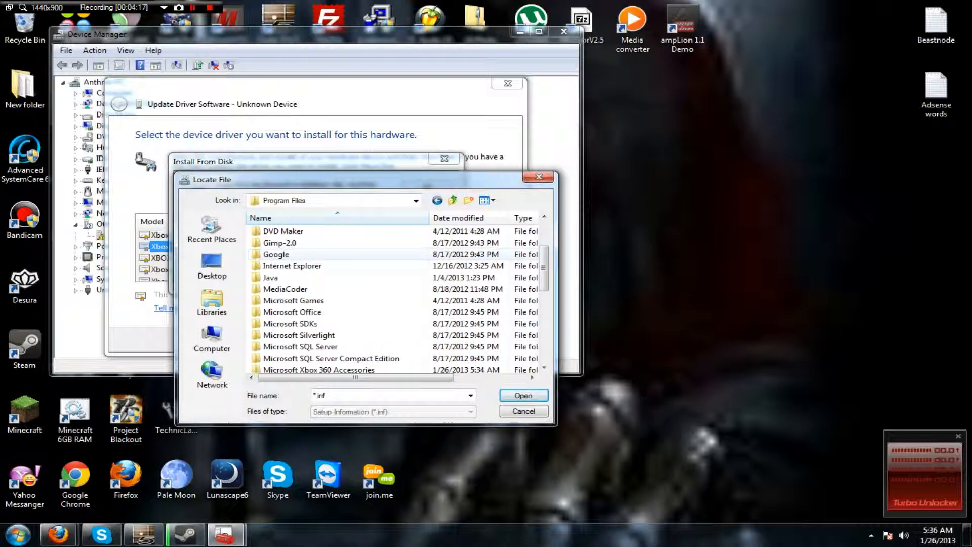
Step: Load Xusb21.inf from the Microsoft Xbox 360 Accessories folder
scroll("down", 3)
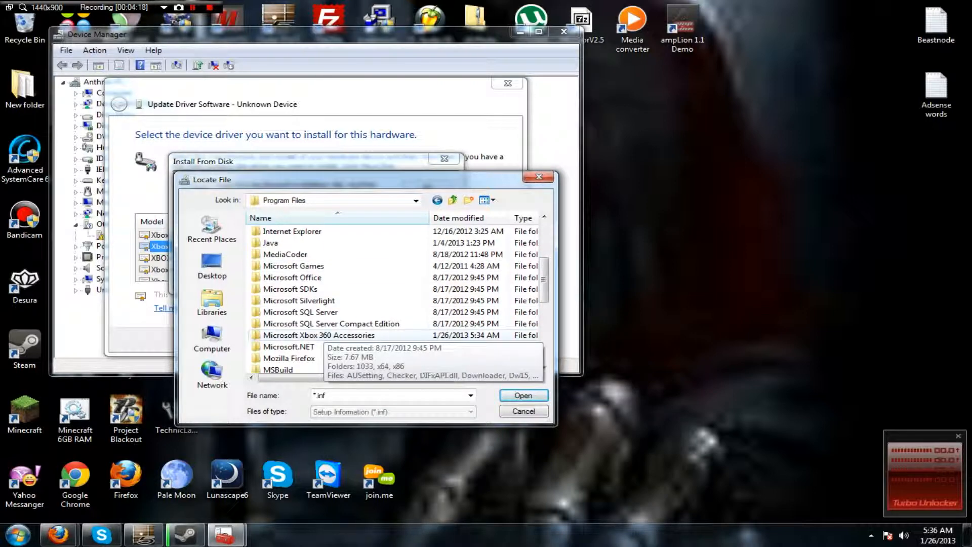
left_click(319, 335)
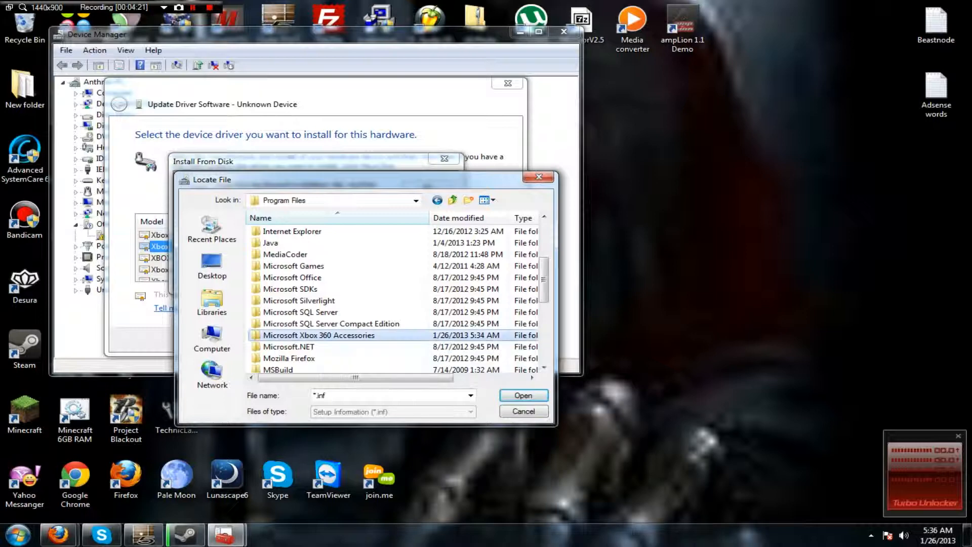
double_click(319, 335)
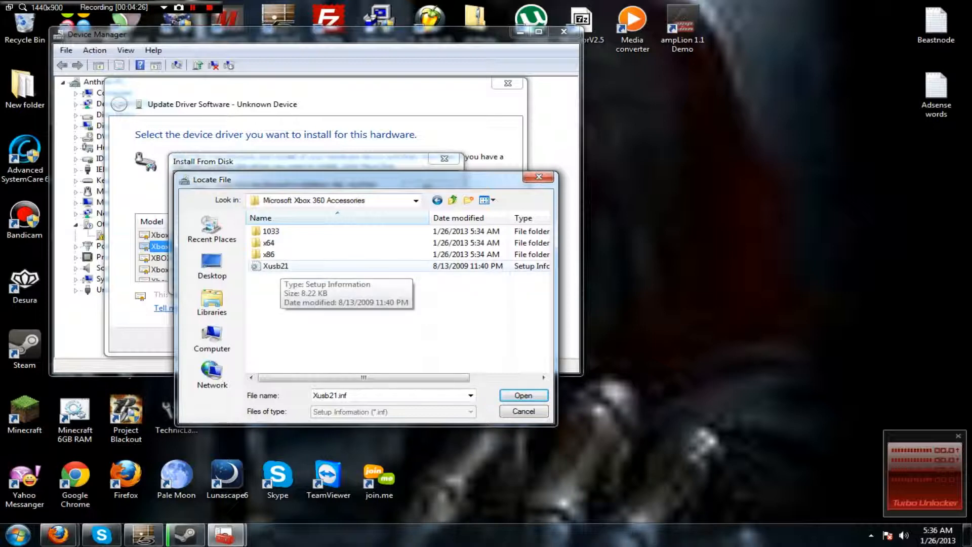
left_click(523, 395)
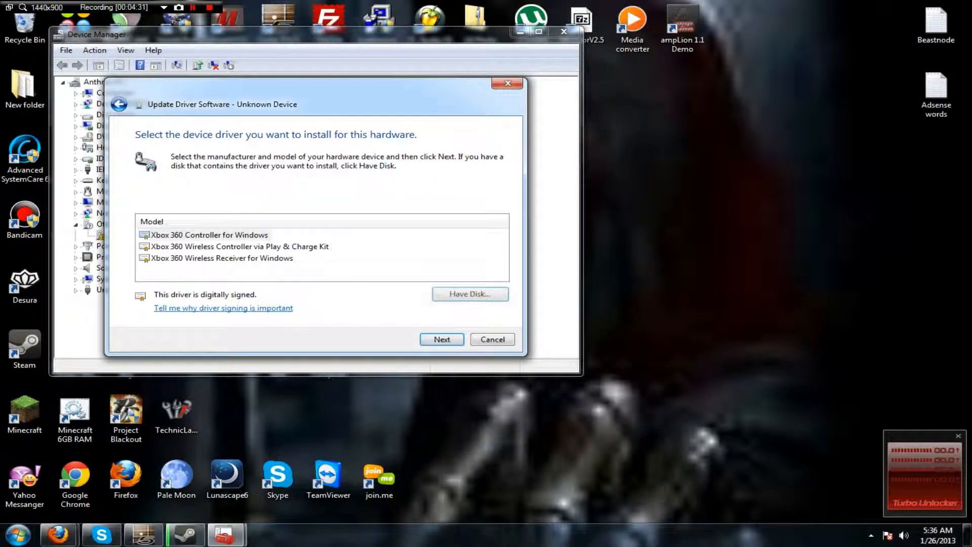
Step: Install Xbox 360 Controller for Windows on the unknown device, accepting the unverified-driver warning
left_click(442, 340)
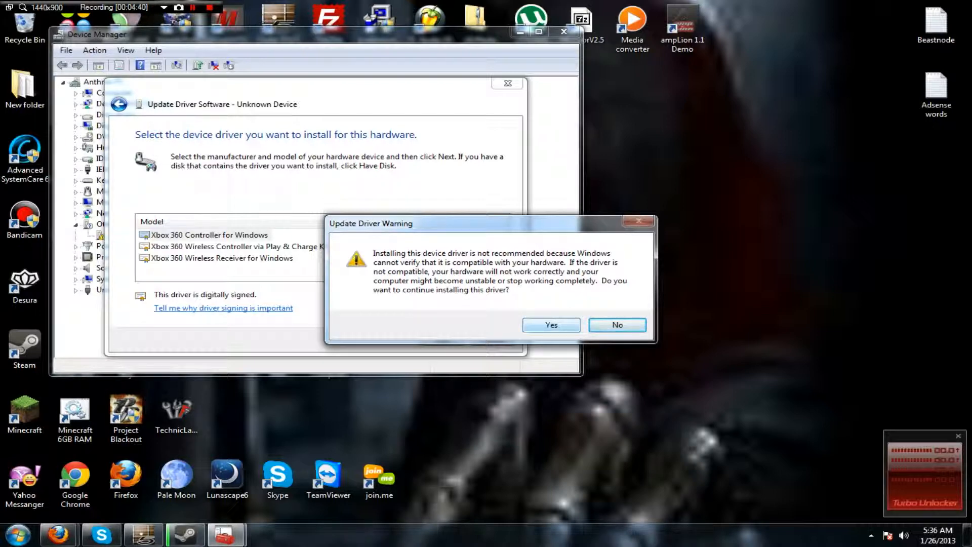
left_click(550, 325)
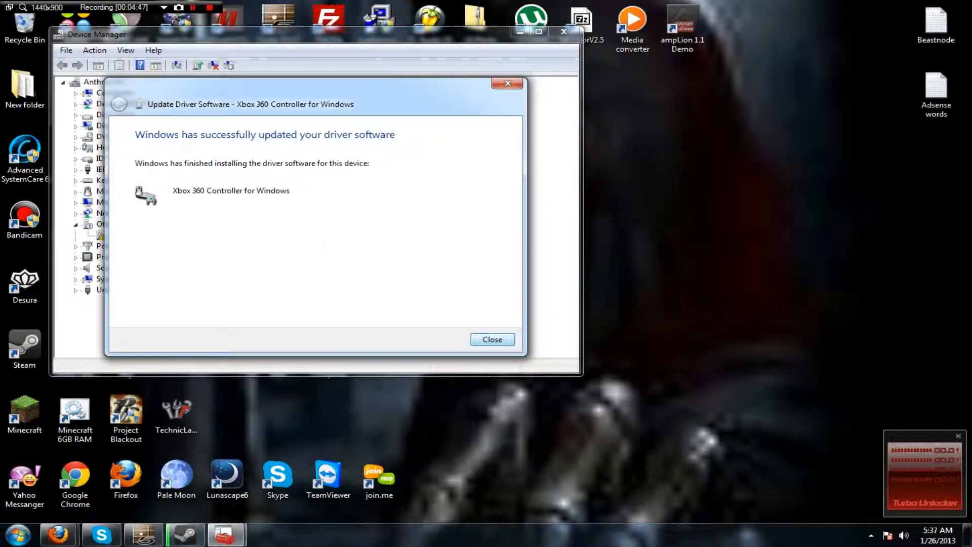
left_click(491, 340)
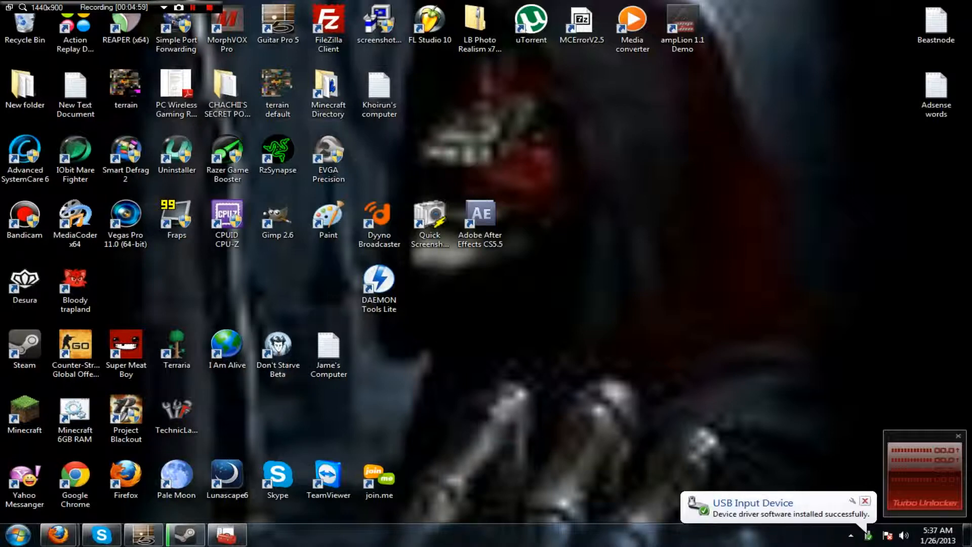
Step: Dismiss the 'USB Input Device' driver-installed balloon notification, leaving the desktop clear
left_click(177, 345)
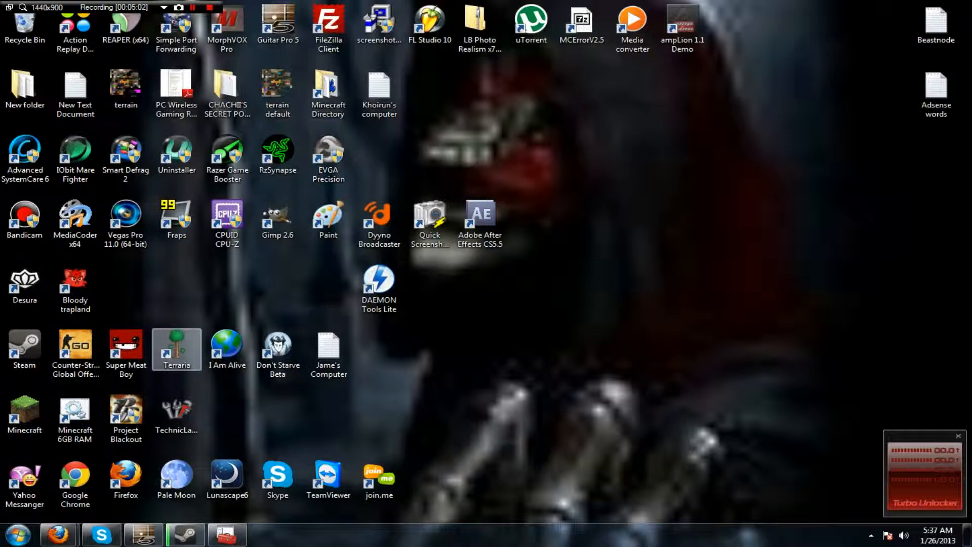